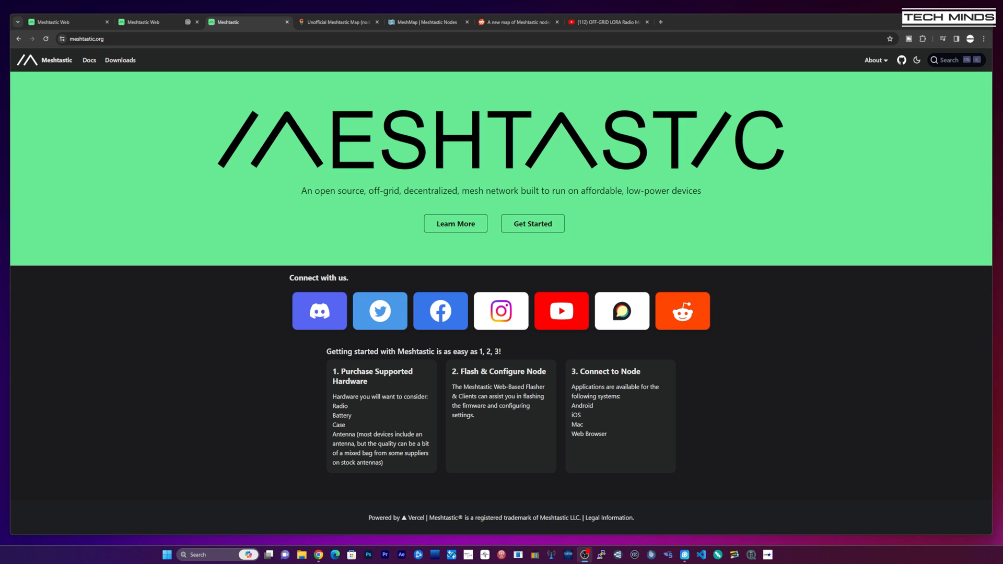
# Step: Switch to the Unofficial Meshtastic Map (canvis.app) browser tab
pyautogui.click(337, 22)
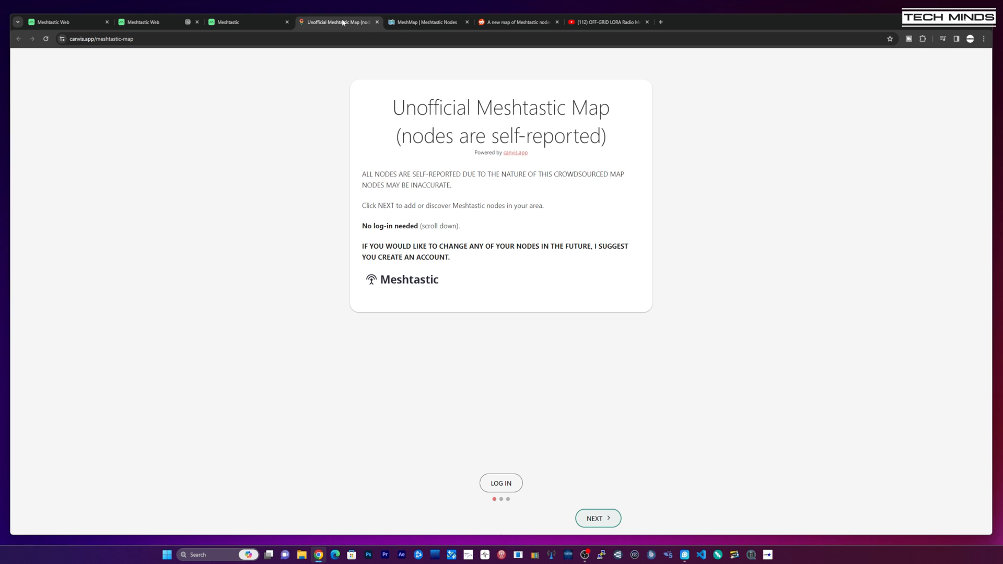
# Step: Dismiss the self-reported notice, then view and close a red fixed node's details
pyautogui.click(598, 518)
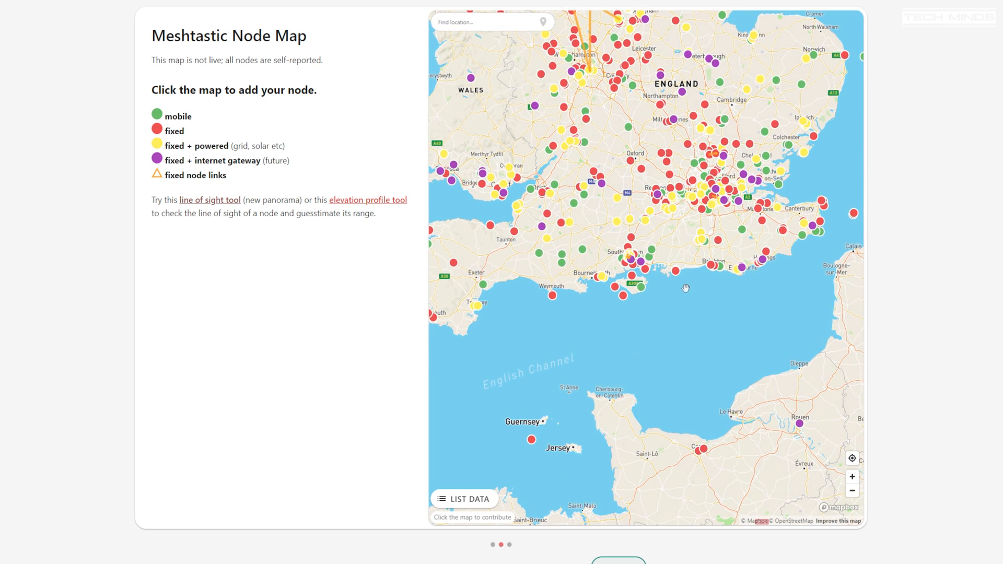
pyautogui.click(684, 287)
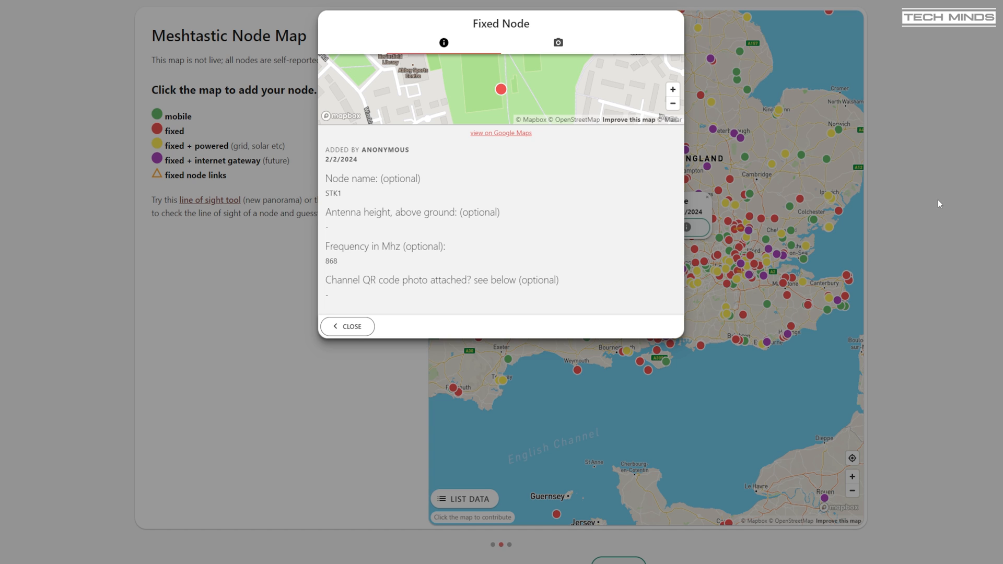
pyautogui.click(347, 326)
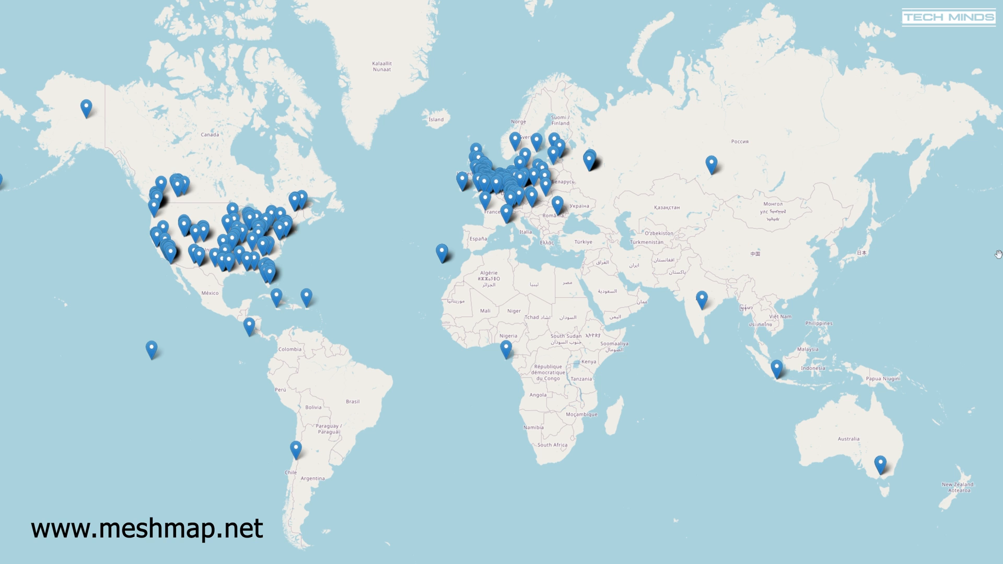
pyautogui.moveTo(327, 250)
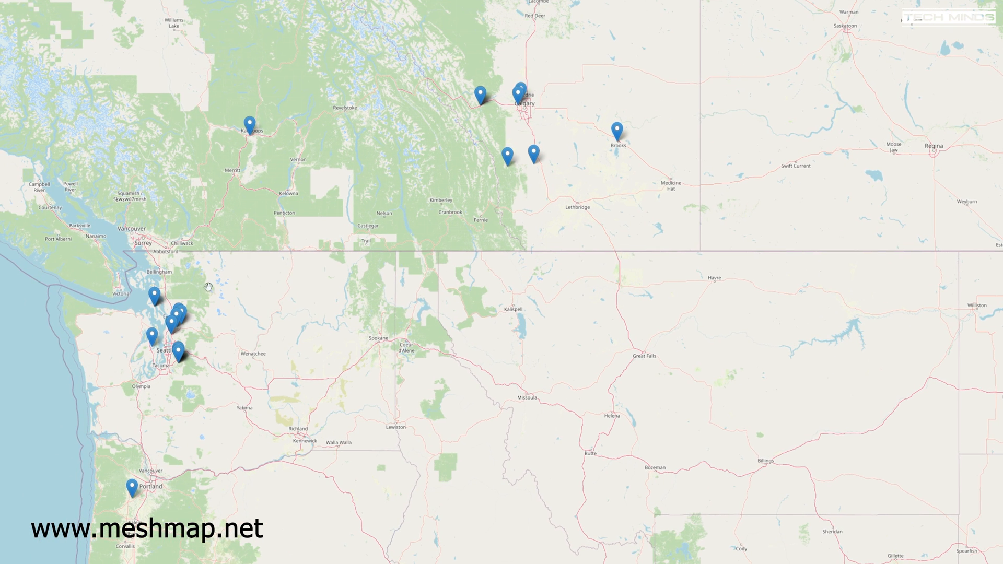
# Step: View popups for the node near Victoria and two Seattle-area nodes
pyautogui.click(154, 295)
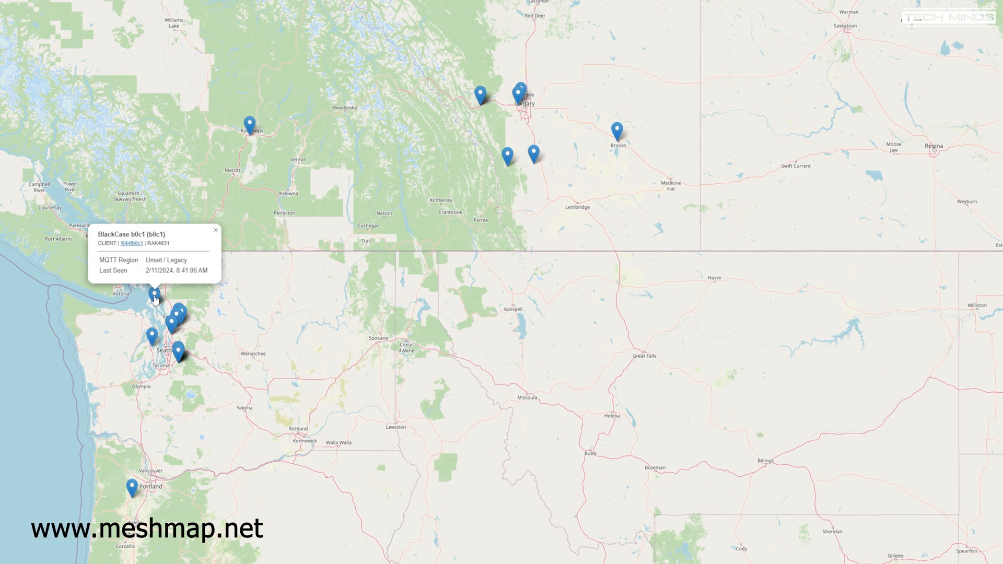
pyautogui.click(177, 316)
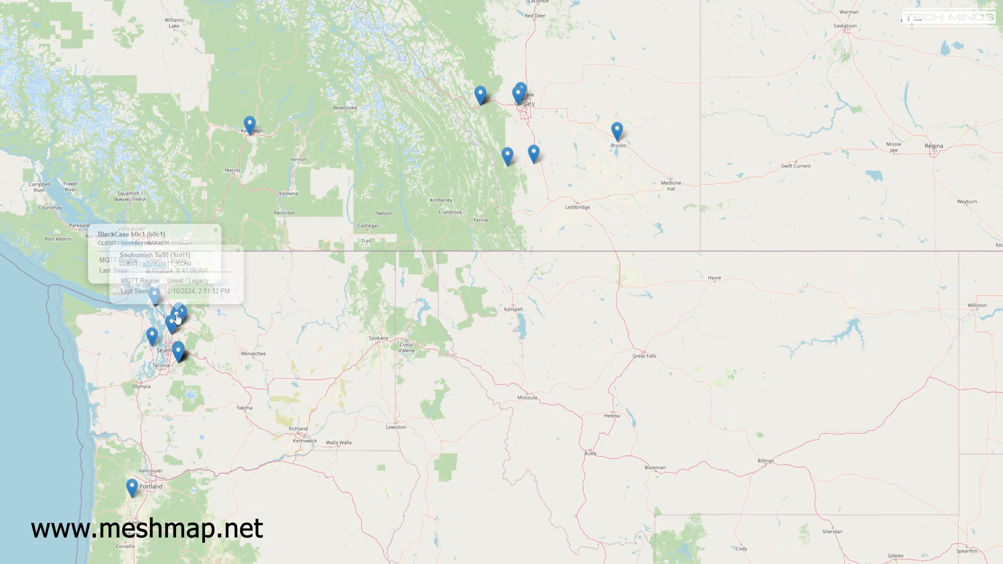
pyautogui.click(181, 347)
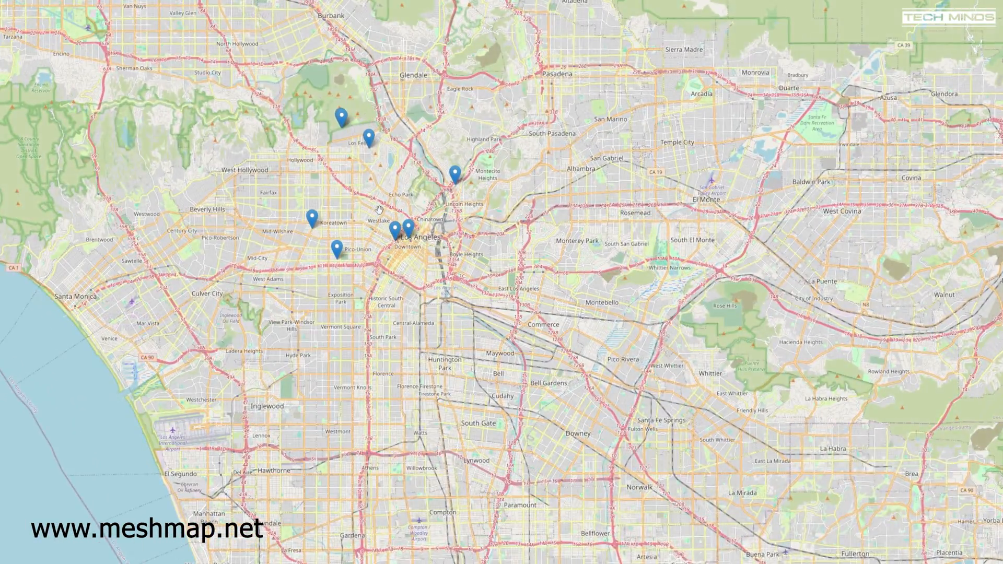
# Step: View the Pico-Union and Los Feliz node popups, then zoom out from Los Angeles
pyautogui.click(436, 288)
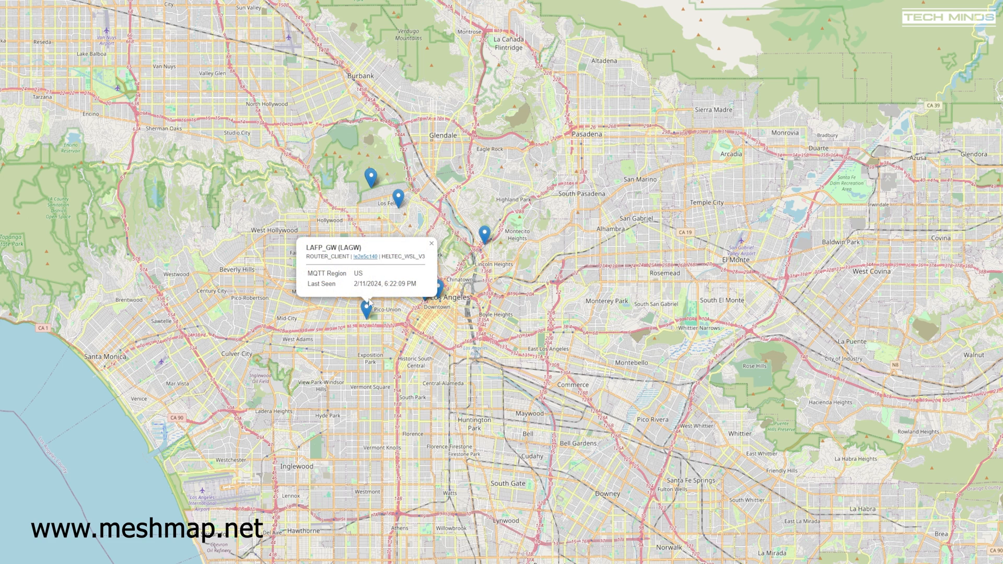
pyautogui.click(370, 179)
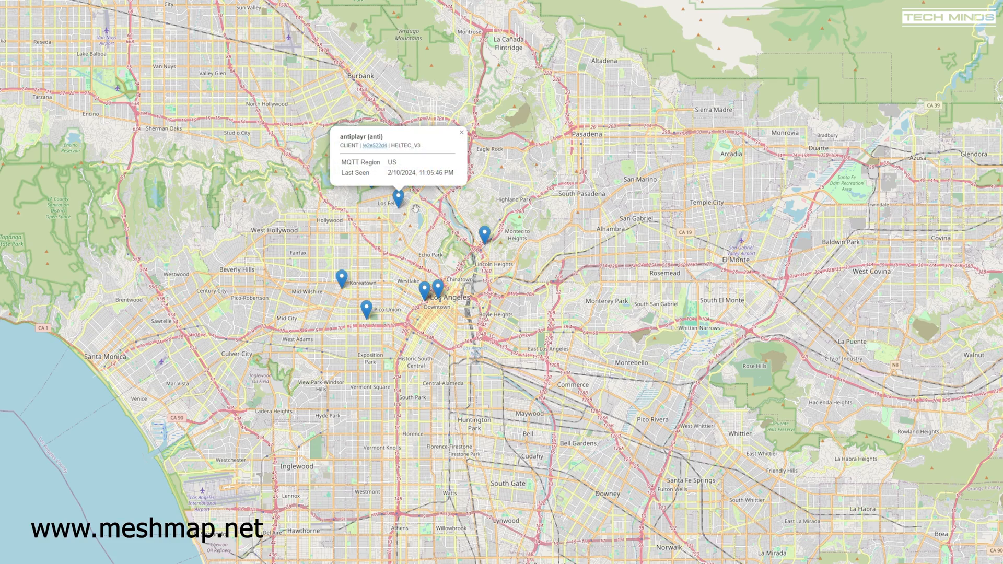
pyautogui.moveTo(484, 261)
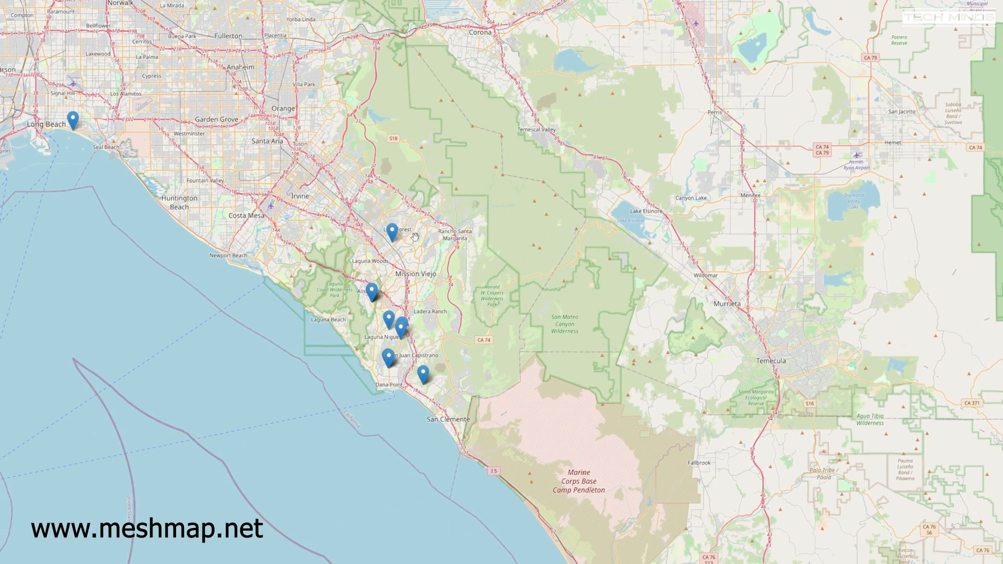
pyautogui.scroll(-3)
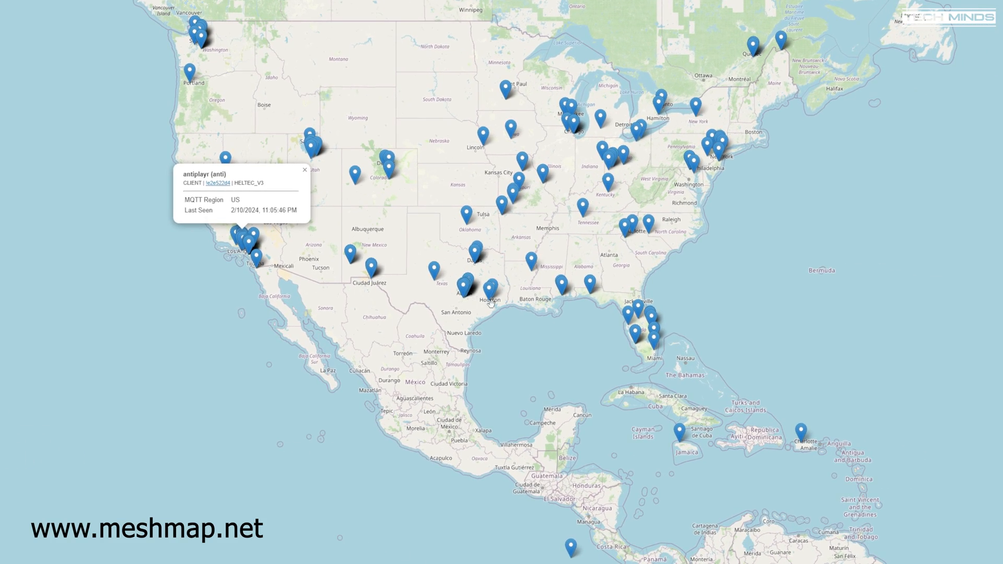
pyautogui.scroll(-3)
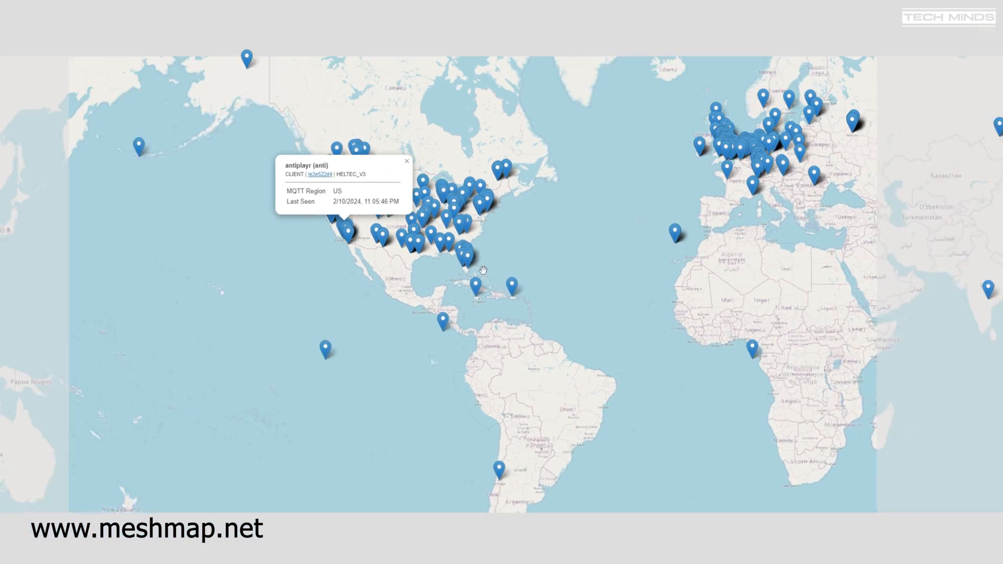
pyautogui.scroll(-3)
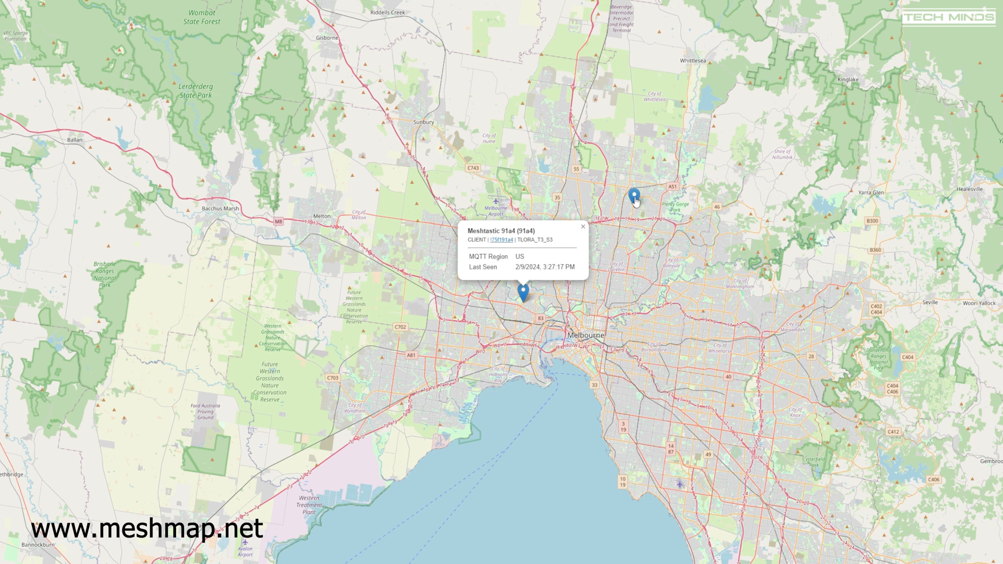
# Step: View a Melbourne node, then England nodes: Birmingham, Mort Mobile, M0DQW_Static, North Street 2
pyautogui.click(635, 195)
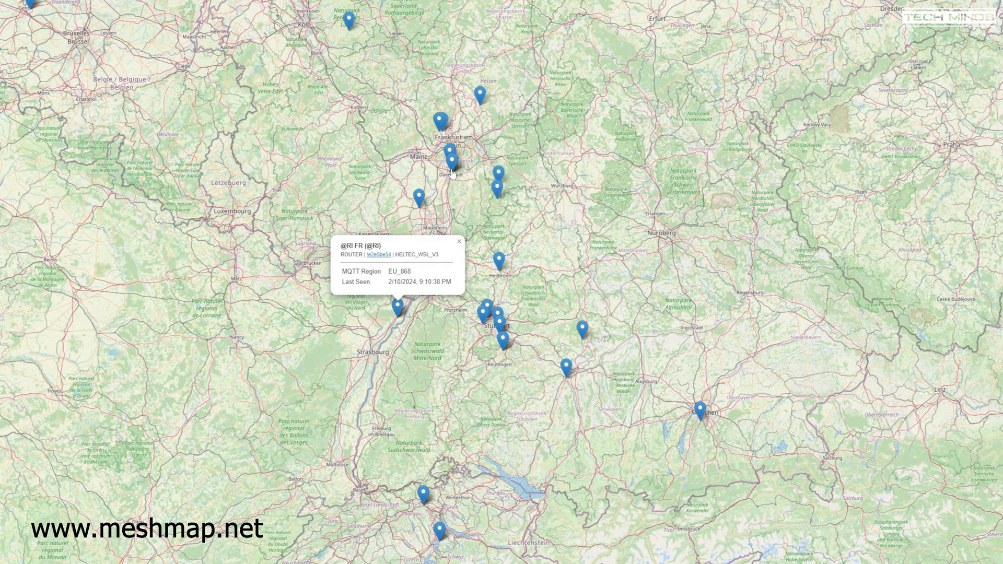
pyautogui.click(498, 188)
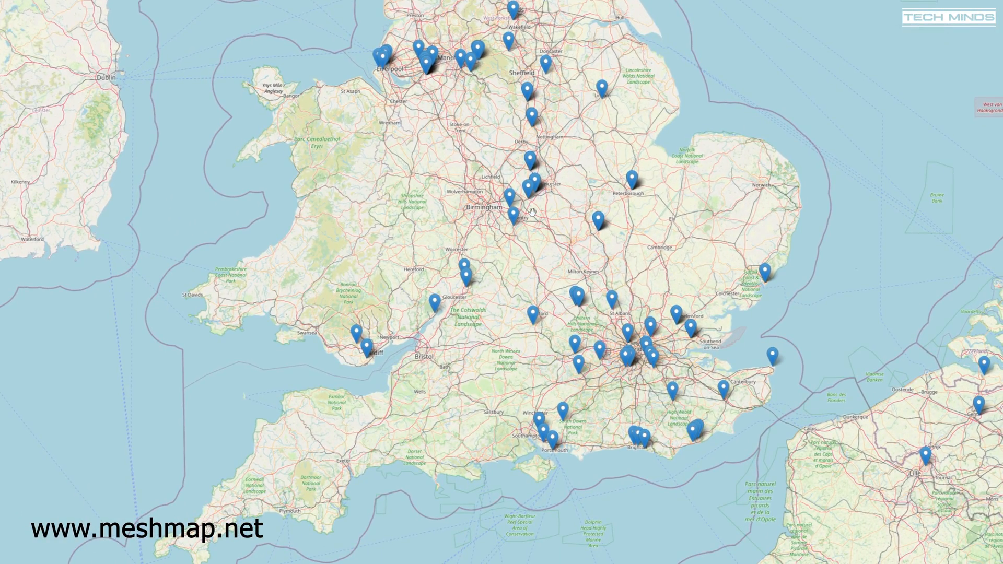
pyautogui.click(518, 229)
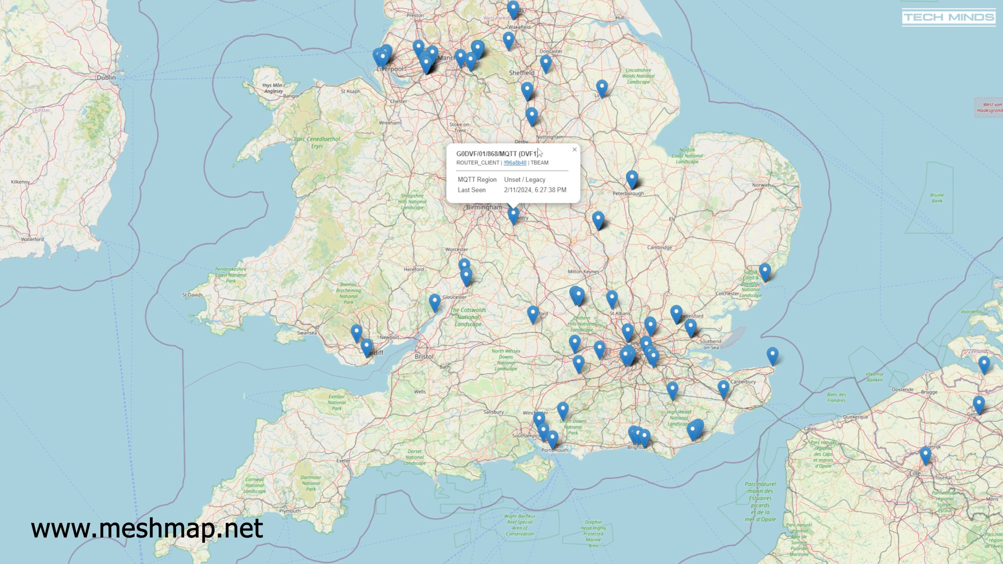
pyautogui.click(427, 69)
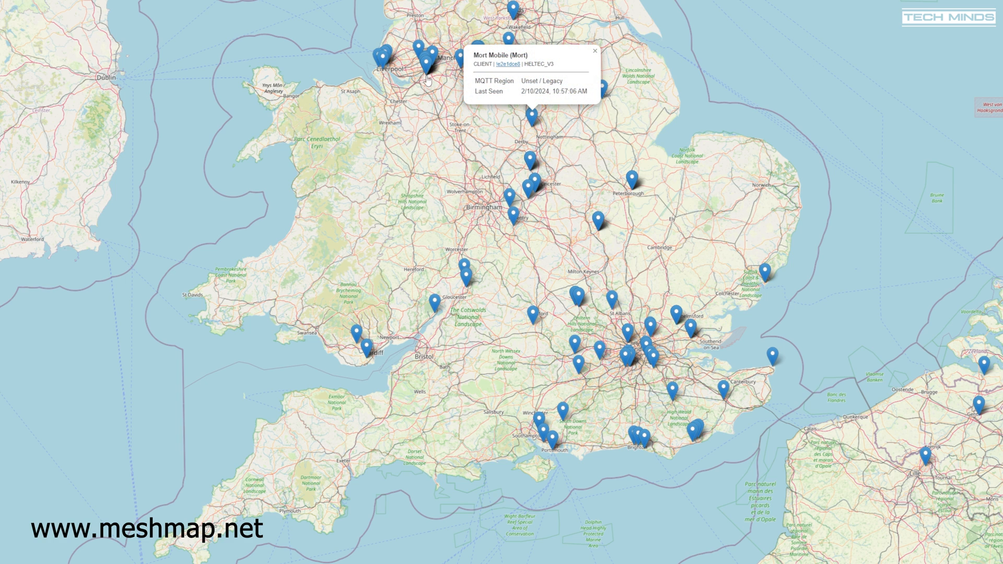
pyautogui.moveTo(623, 356)
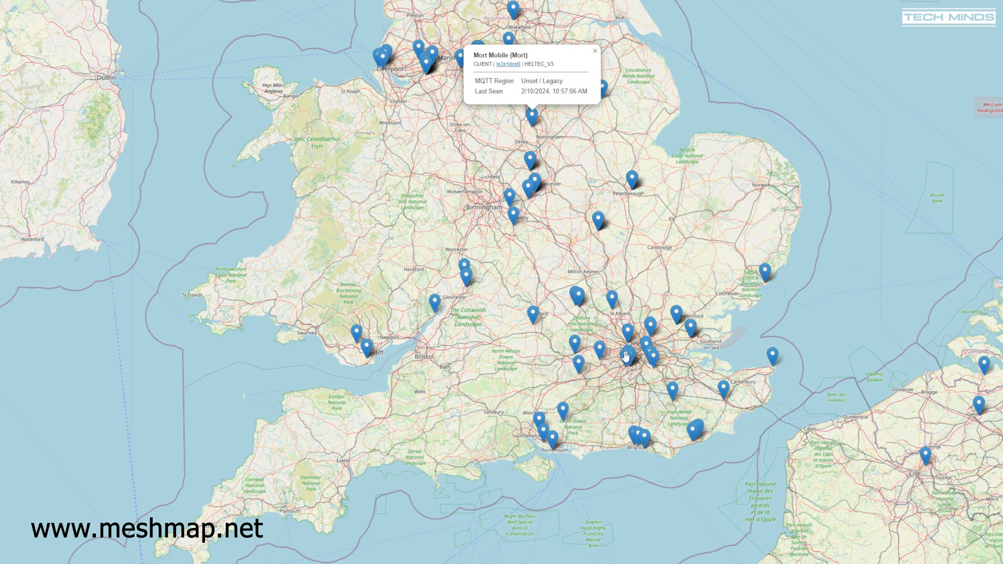
pyautogui.click(579, 308)
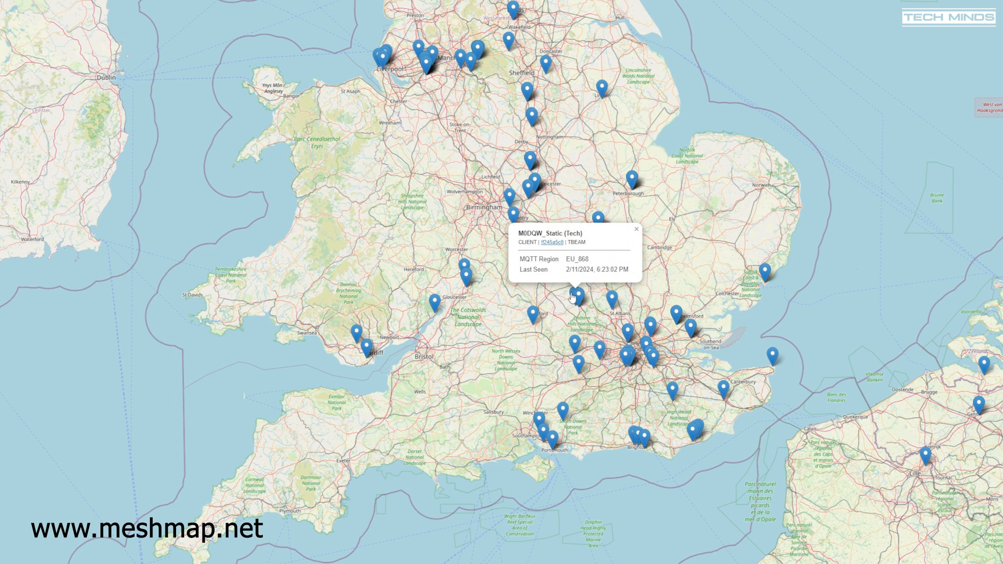
pyautogui.click(534, 315)
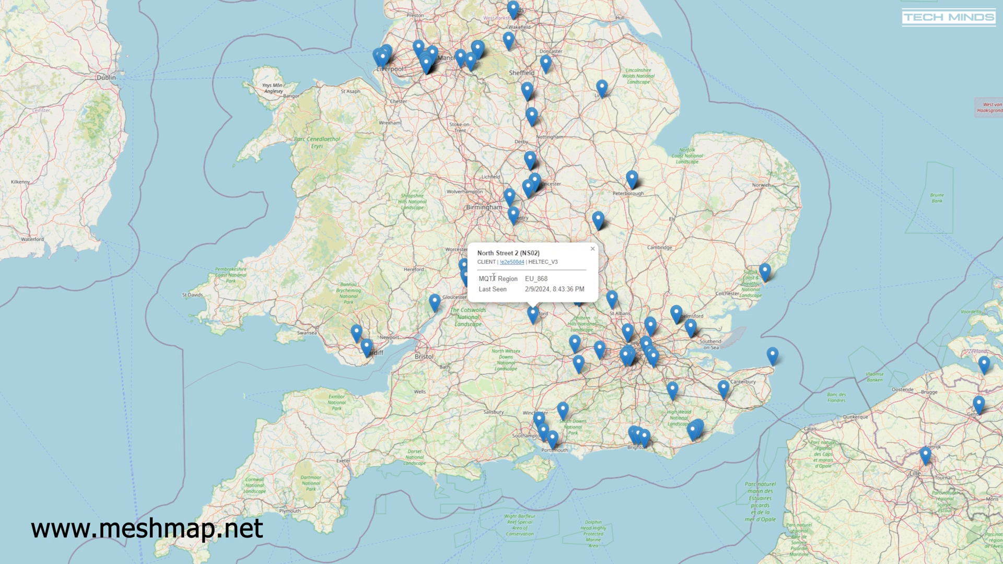
pyautogui.click(675, 311)
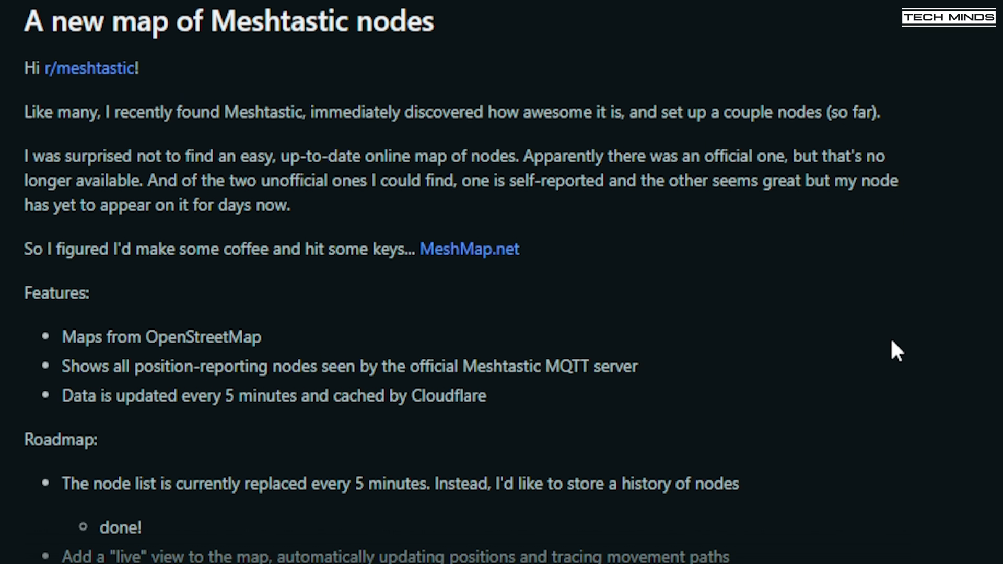
# Step: Scroll the 'A new map of Meshtastic nodes' post past Features and Roadmap to comments
pyautogui.scroll(-3)
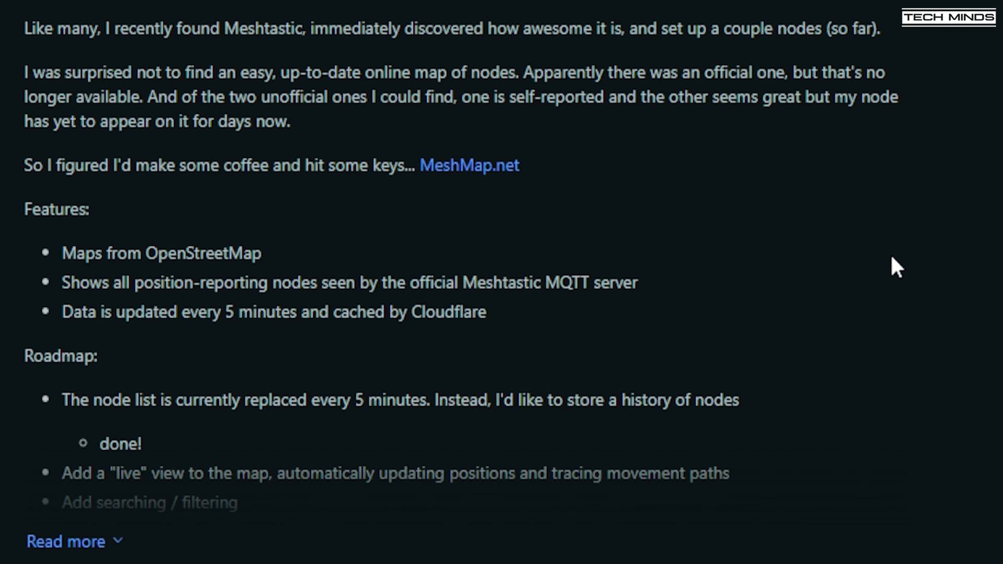
pyautogui.scroll(-3)
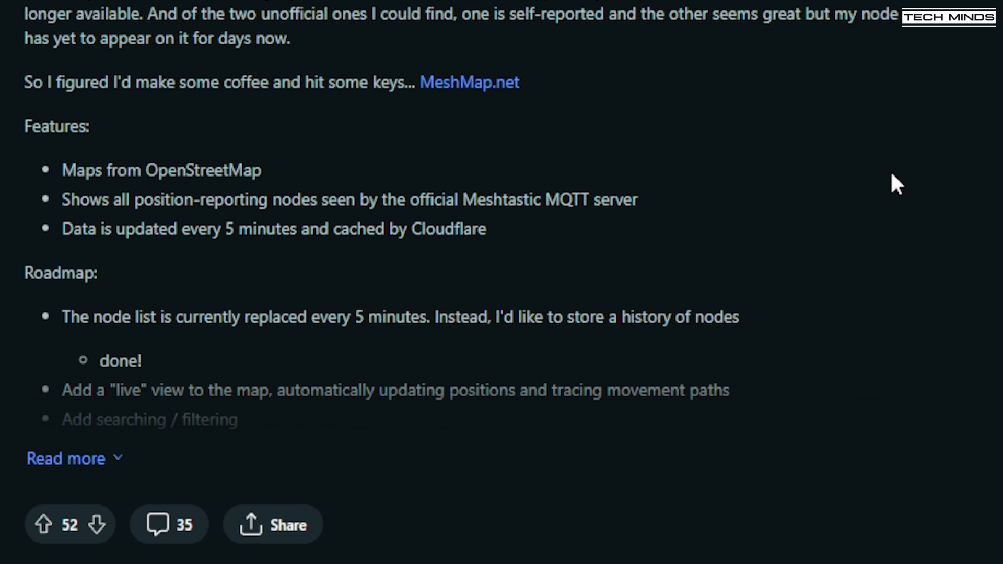
pyautogui.scroll(-3)
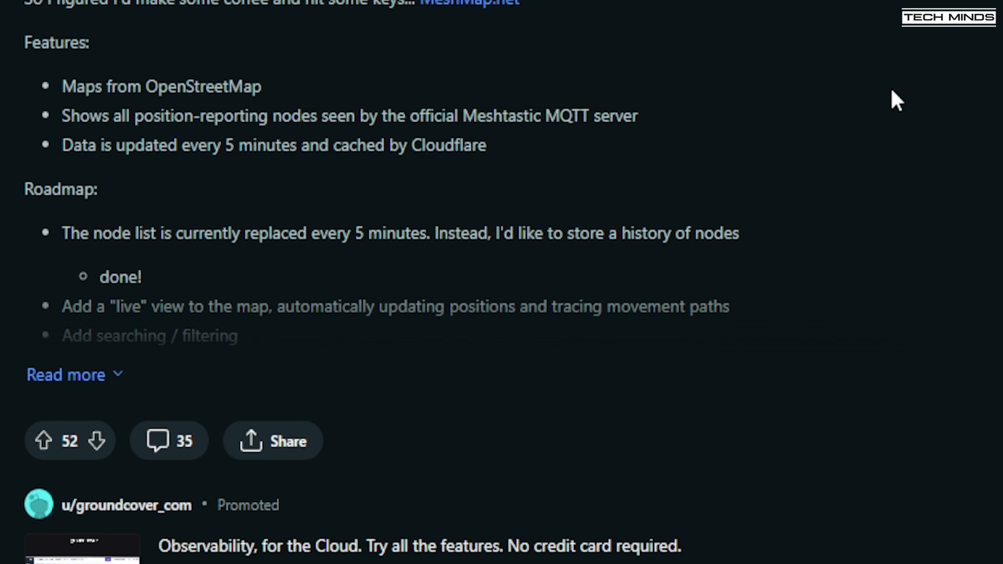
pyautogui.scroll(-3)
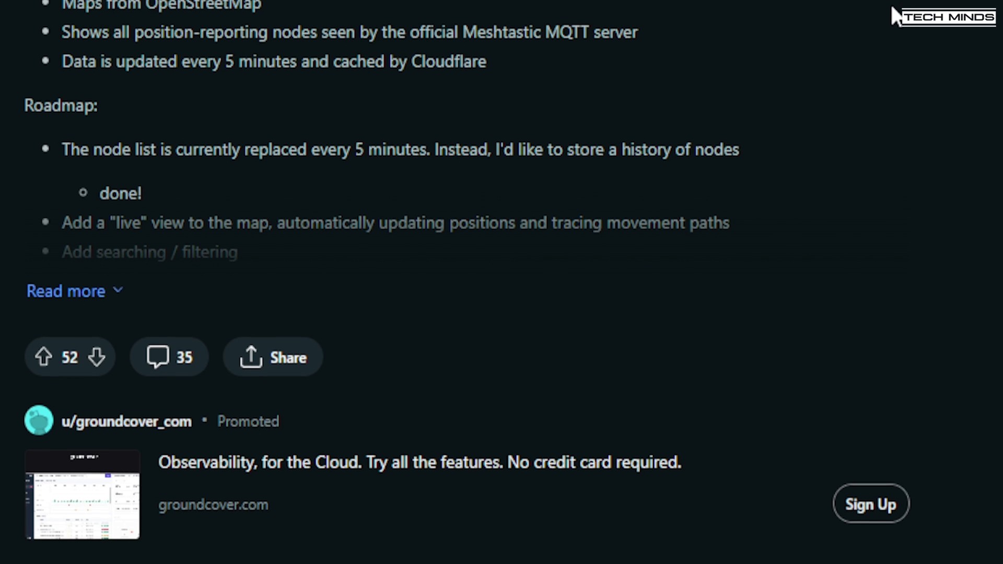
pyautogui.scroll(-3)
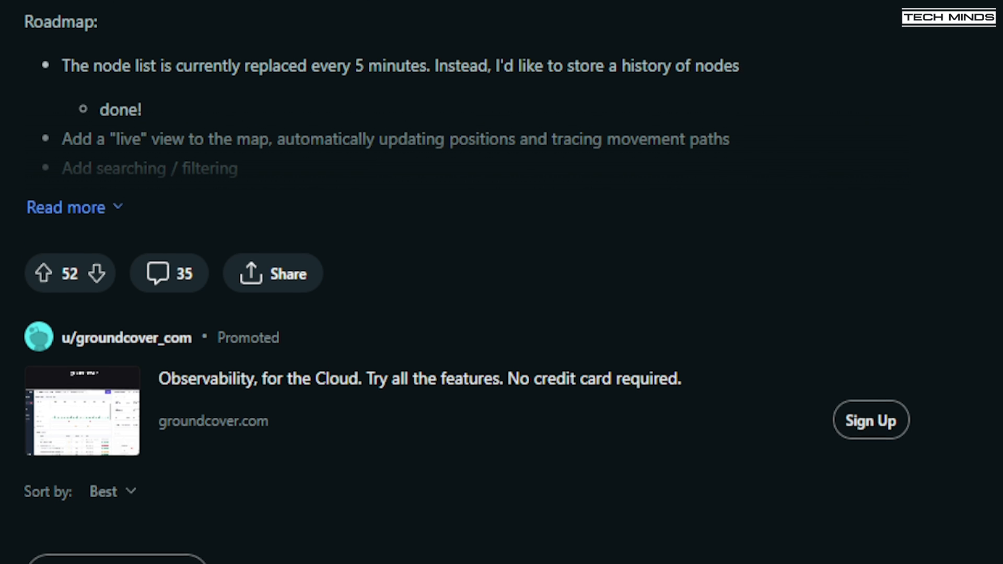
pyautogui.scroll(-3)
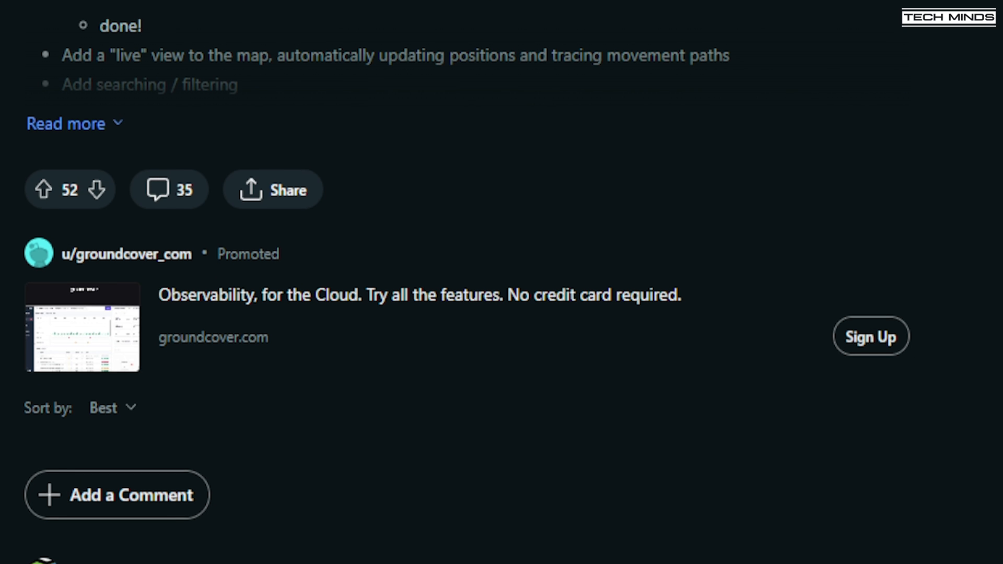
pyautogui.scroll(-3)
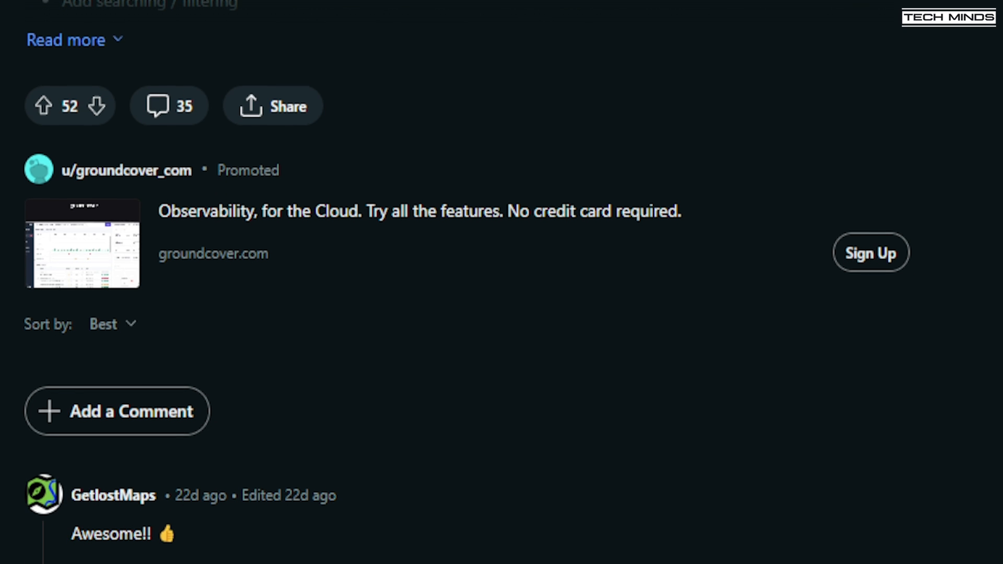
pyautogui.scroll(-3)
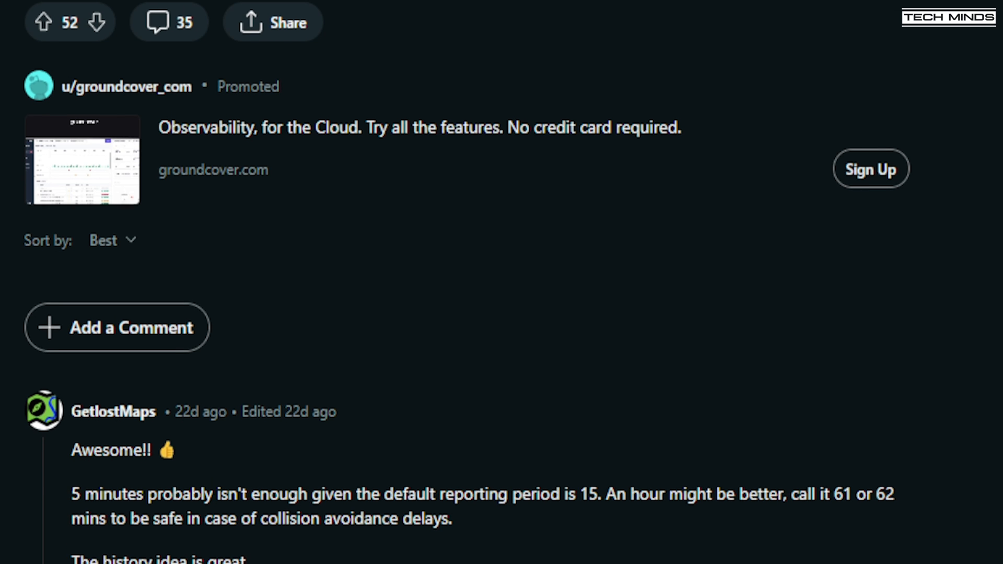
pyautogui.scroll(-3)
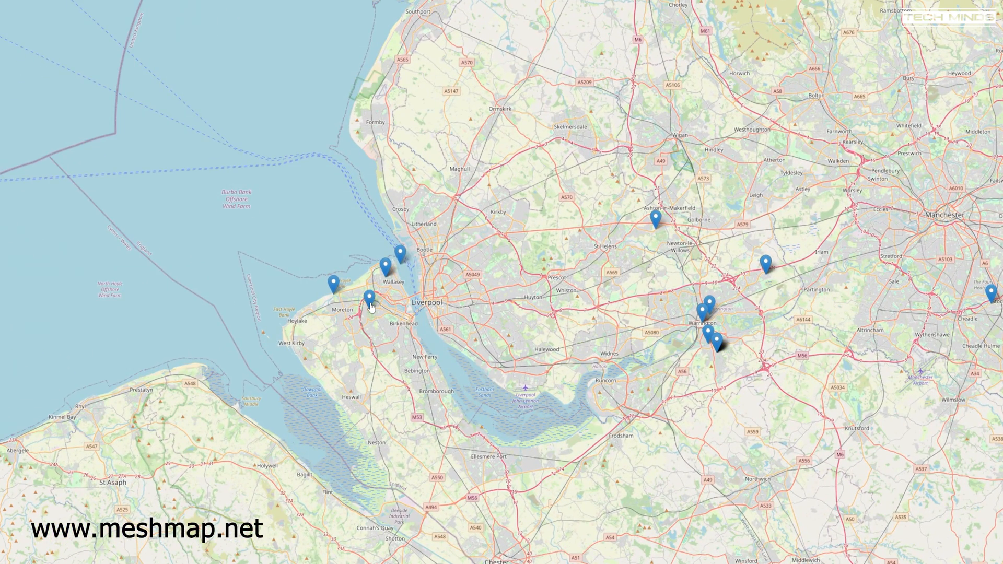
# Step: View details for the Jim node near Wallasey and the Haydock Router node
pyautogui.click(368, 297)
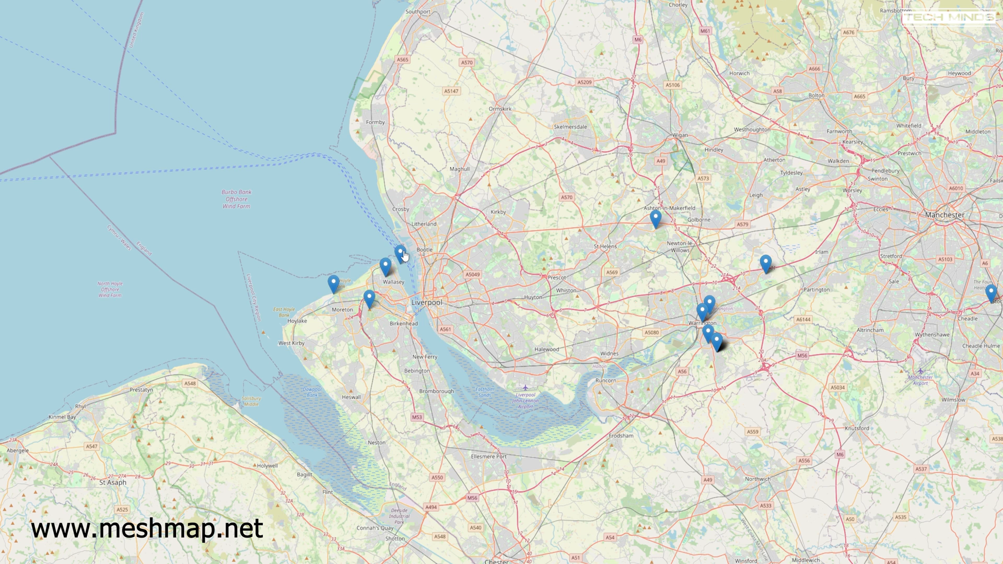
pyautogui.click(402, 254)
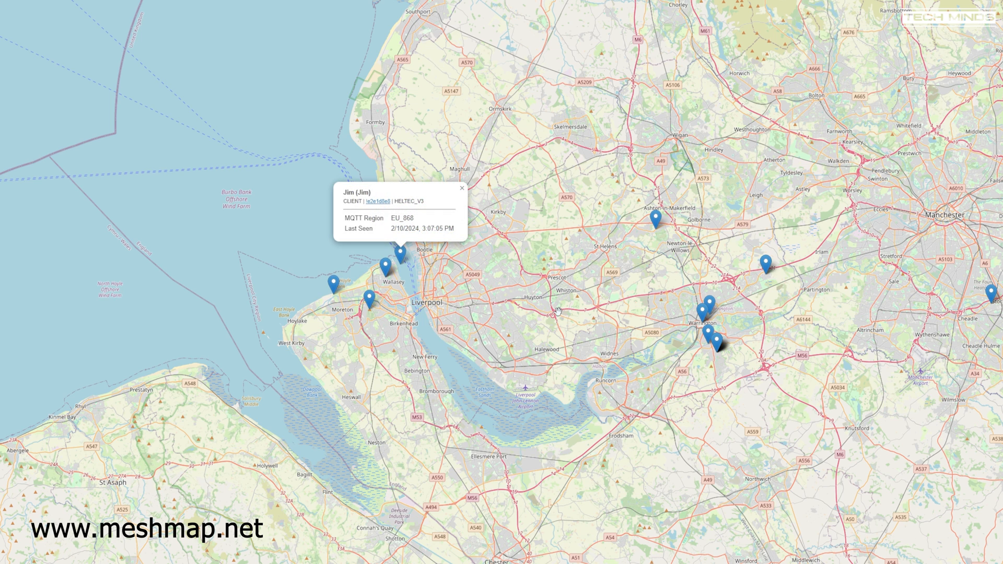
pyautogui.click(653, 222)
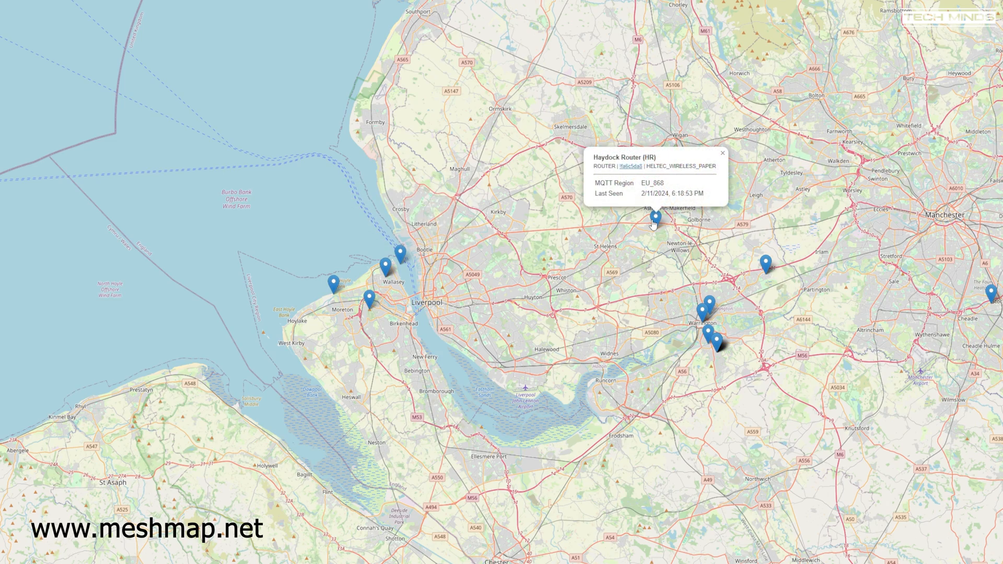